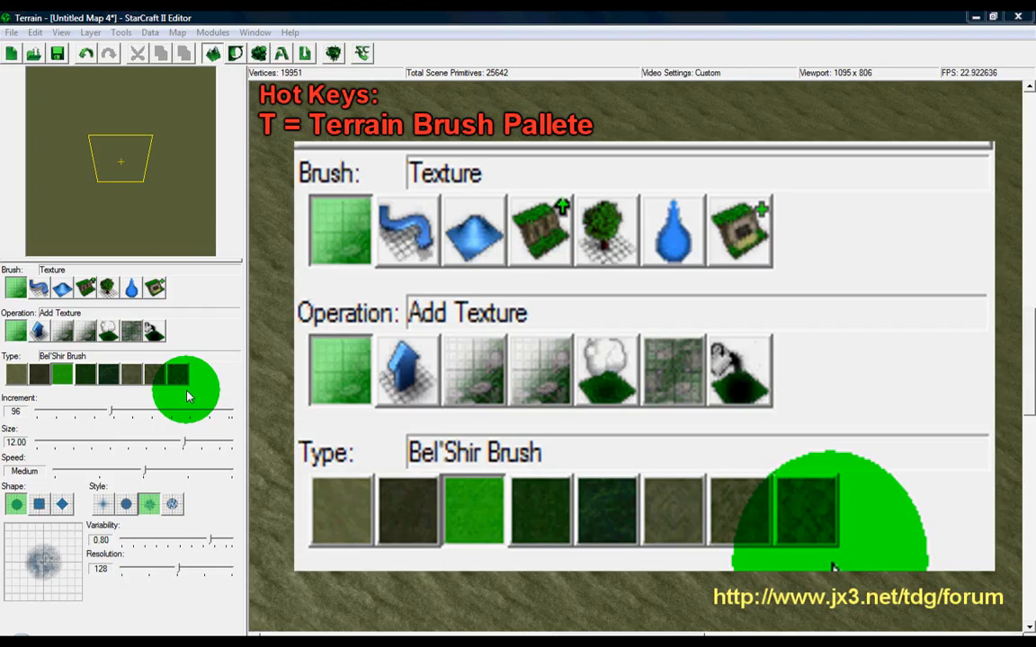
mouse_move(841, 561)
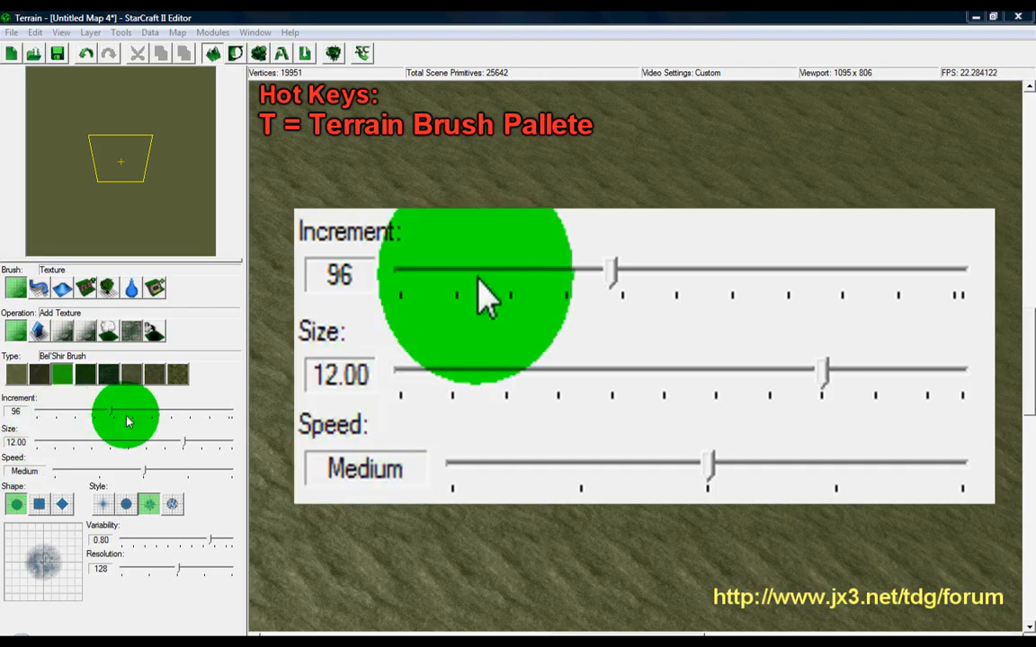
mouse_move(669, 306)
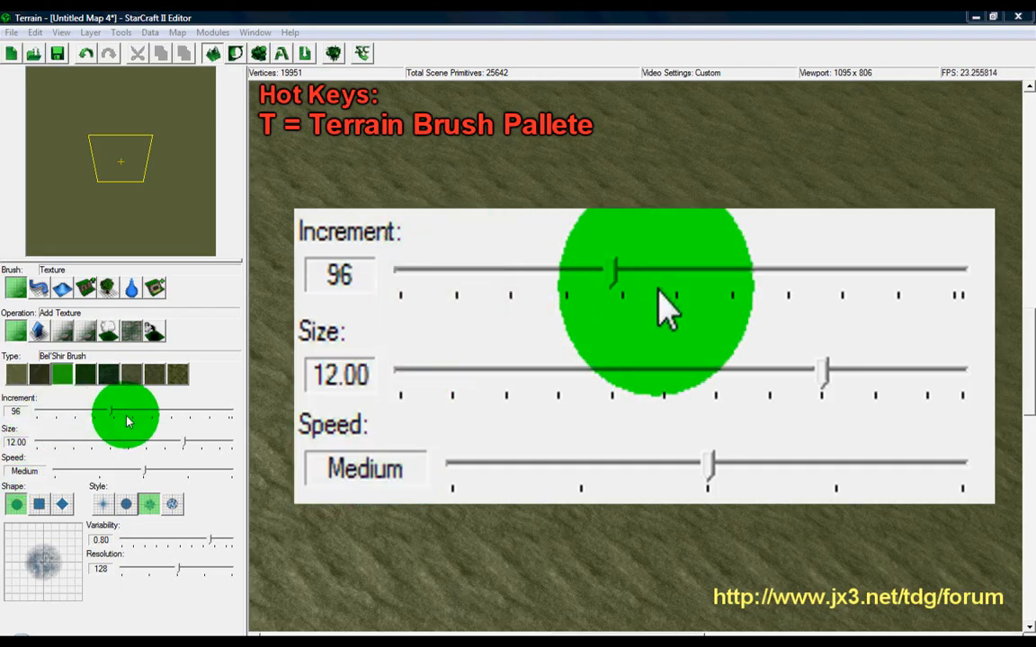
mouse_move(701, 279)
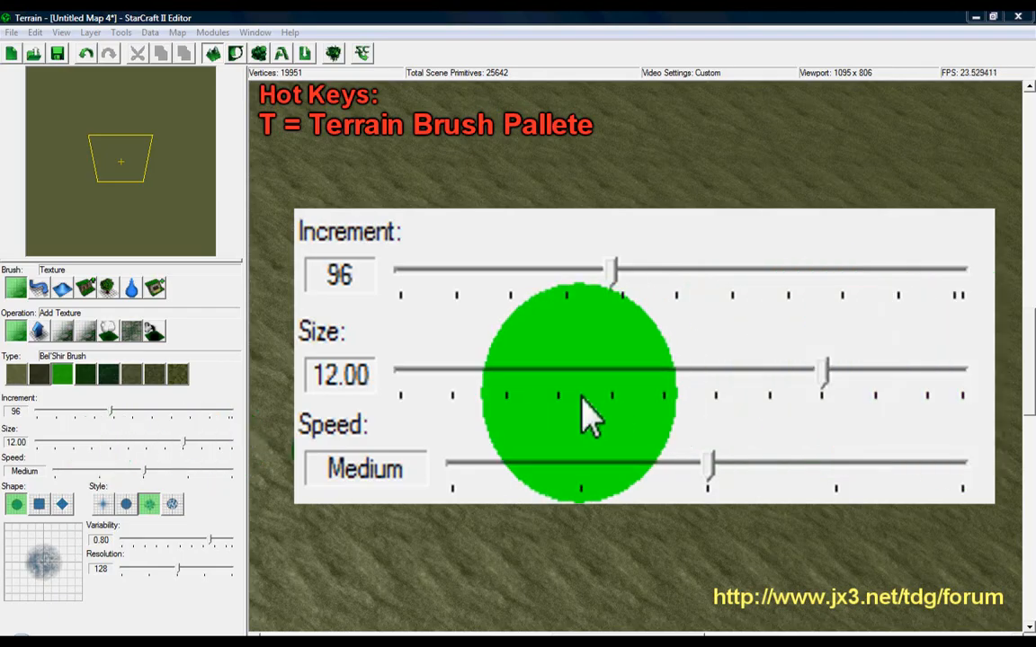
mouse_move(459, 405)
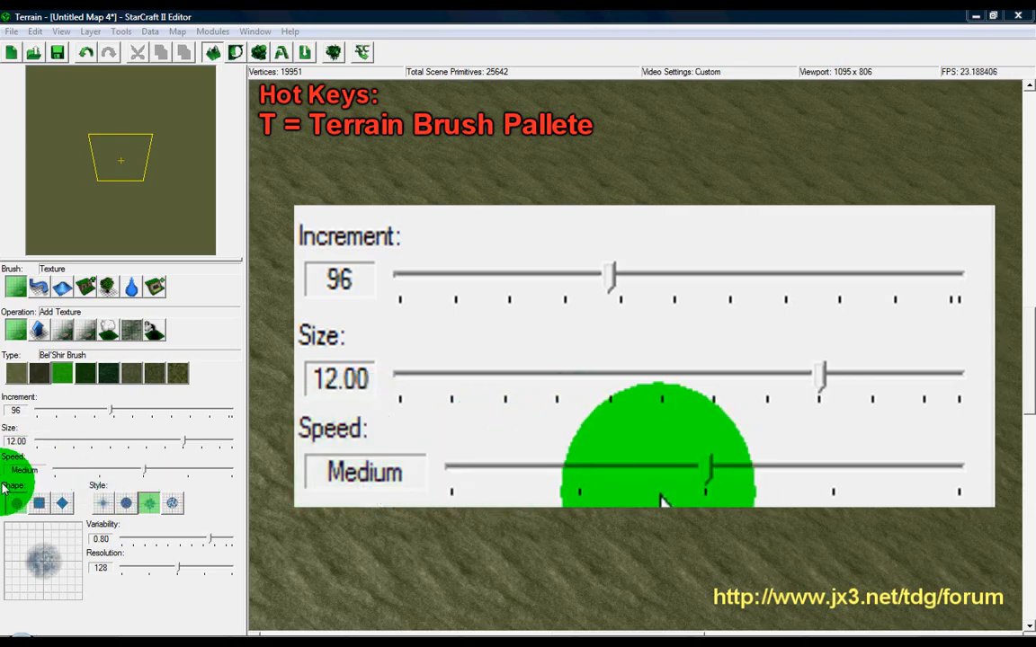
- Cycle the brush through round, square and diamond shapes with soft falloff 19
click(40, 504)
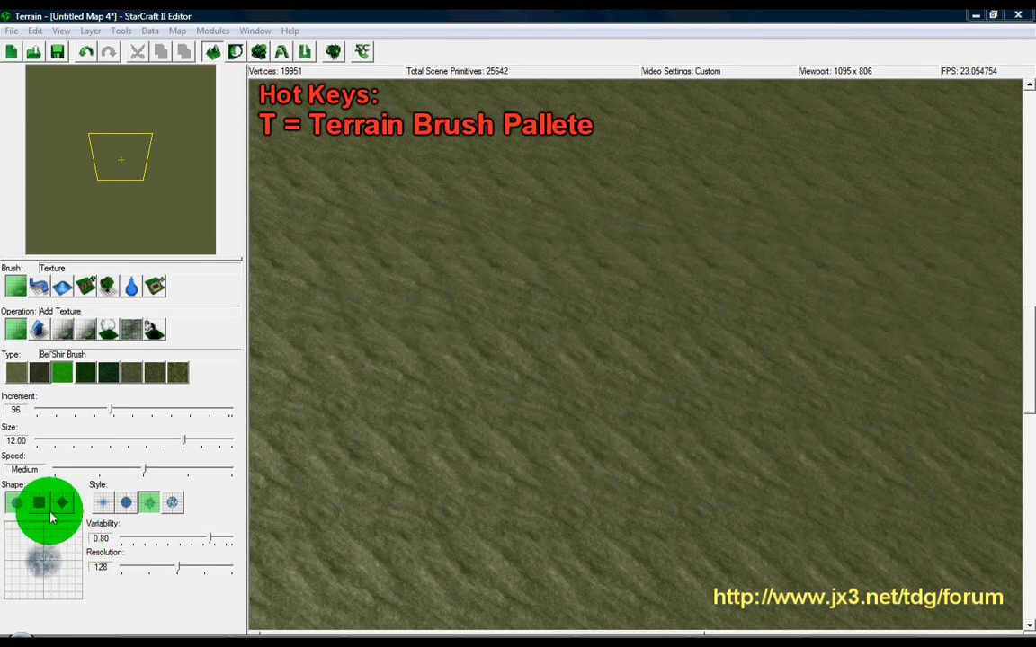
click(16, 502)
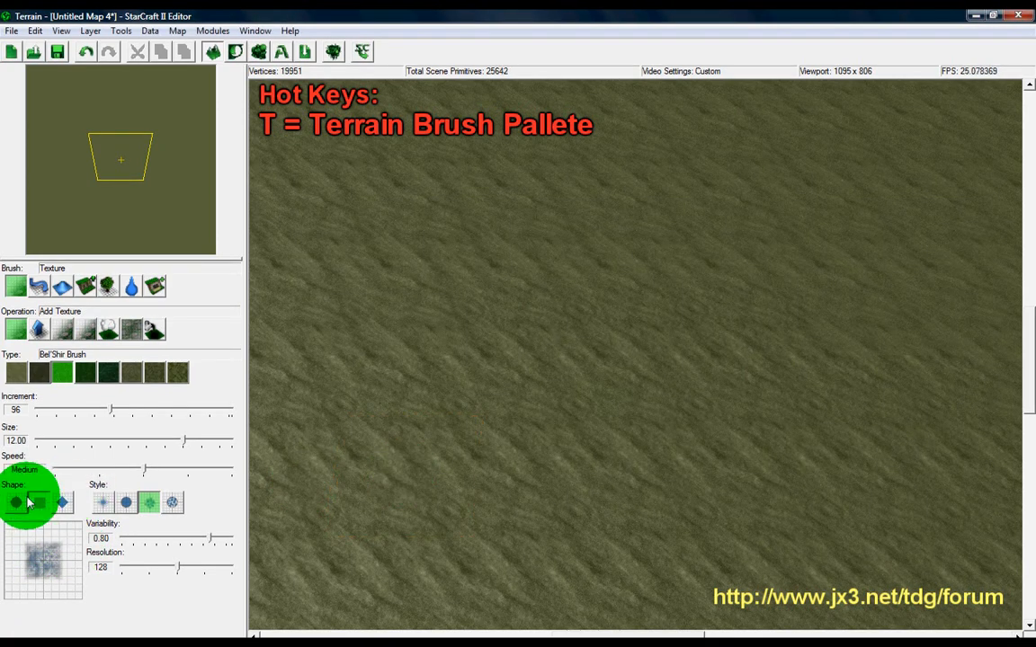
click(39, 504)
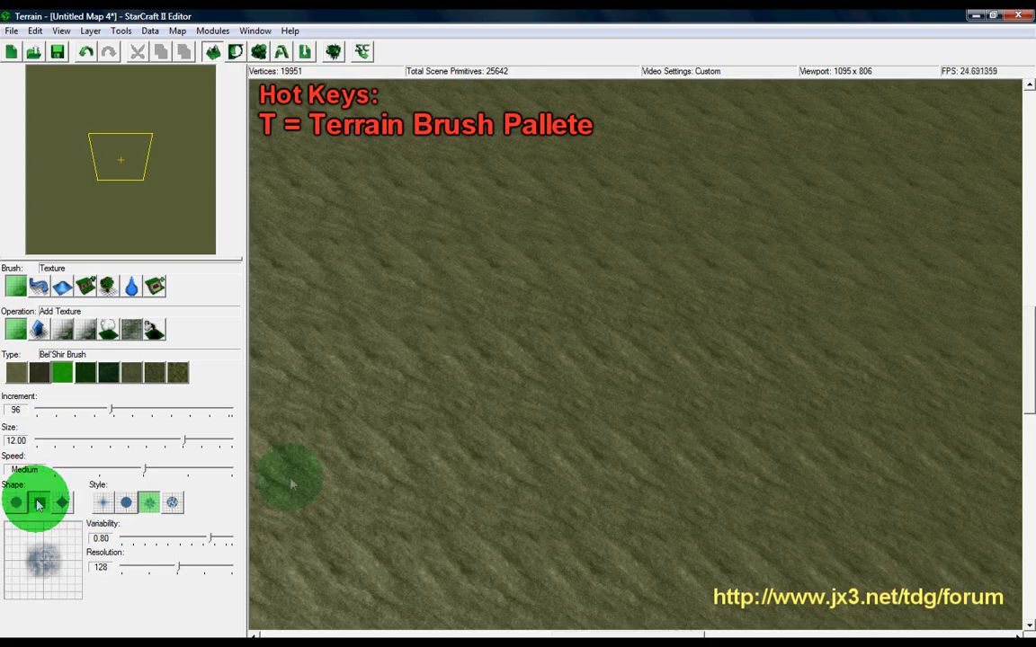
click(61, 504)
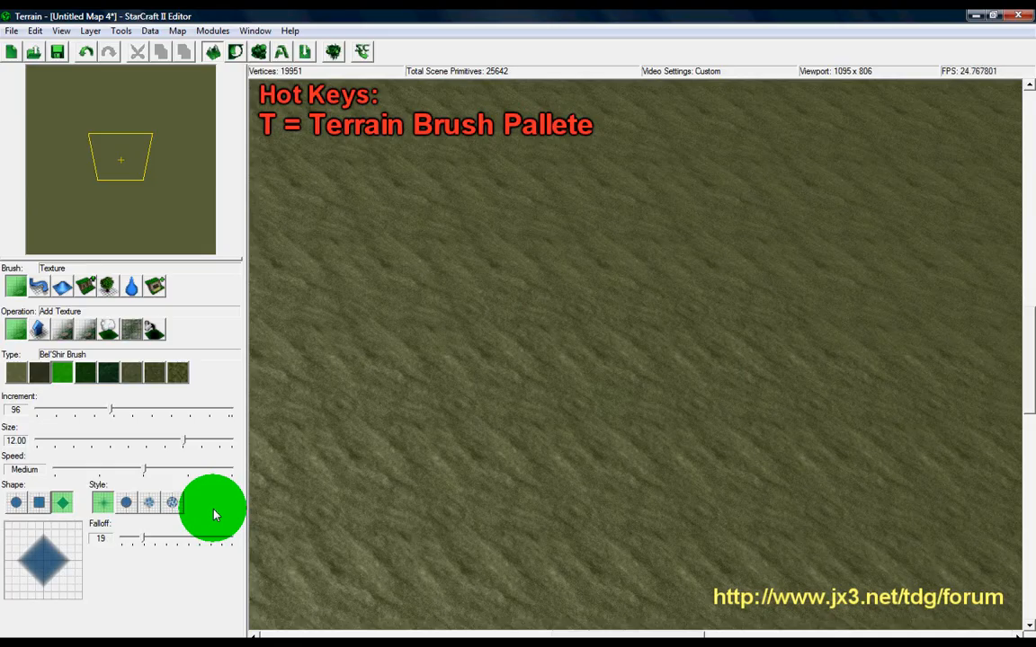
mouse_move(101, 502)
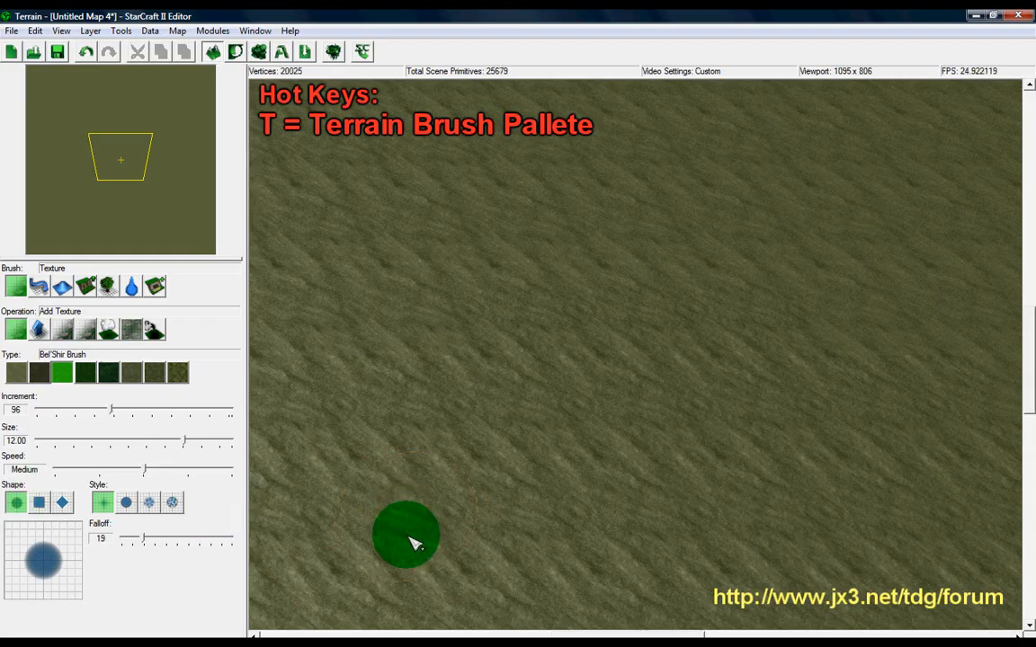
- Paint two vertical stripes of Bel'Shir grass onto the dirt terrain
drag(405, 536, 400, 261)
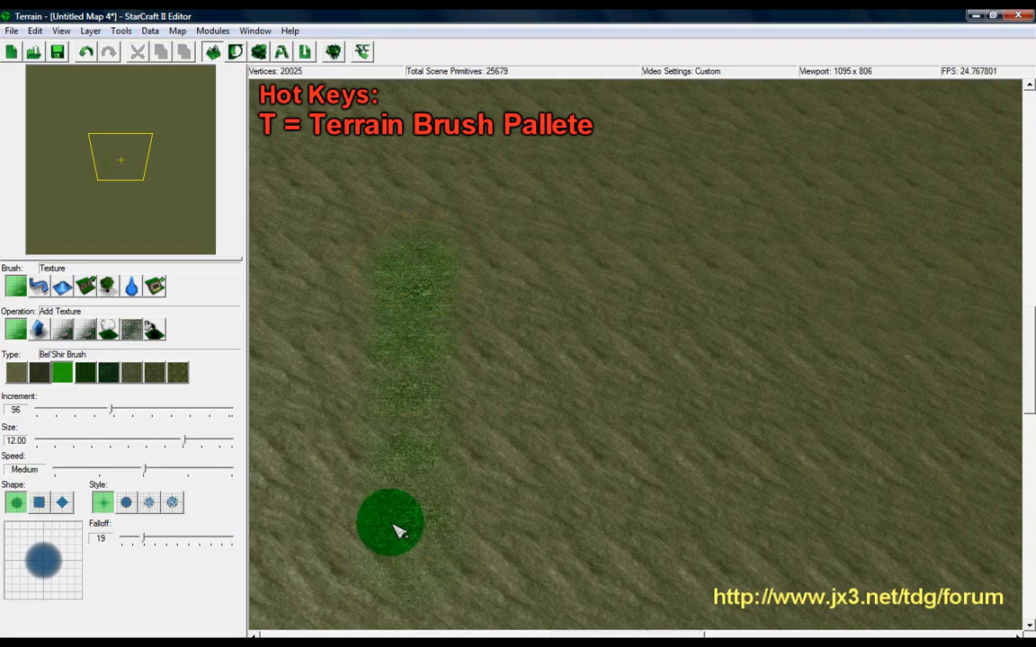
mouse_move(340, 366)
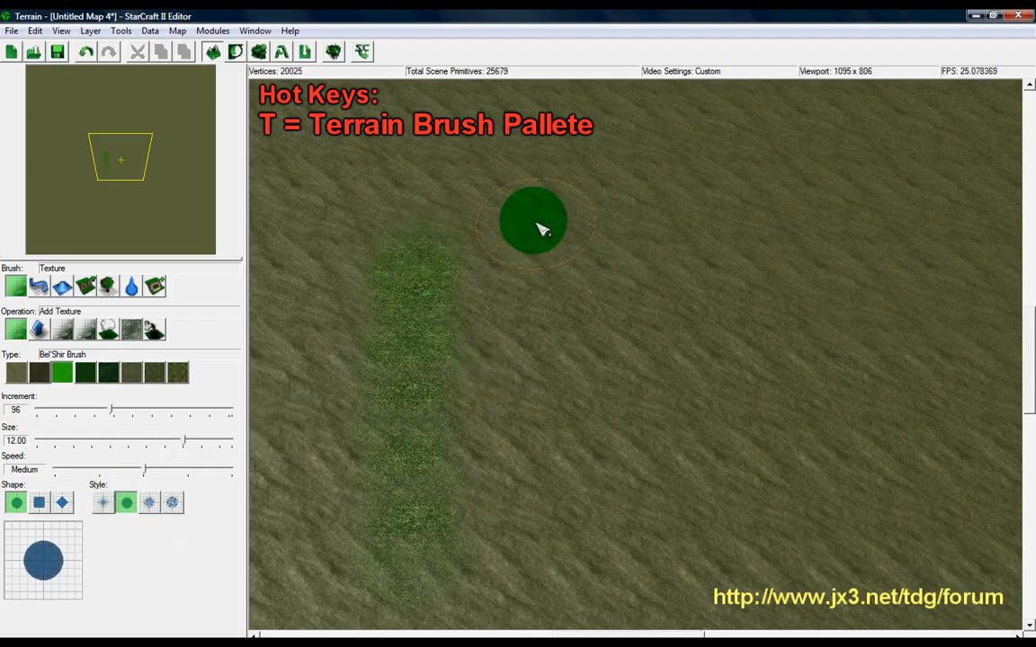
drag(532, 219, 538, 201)
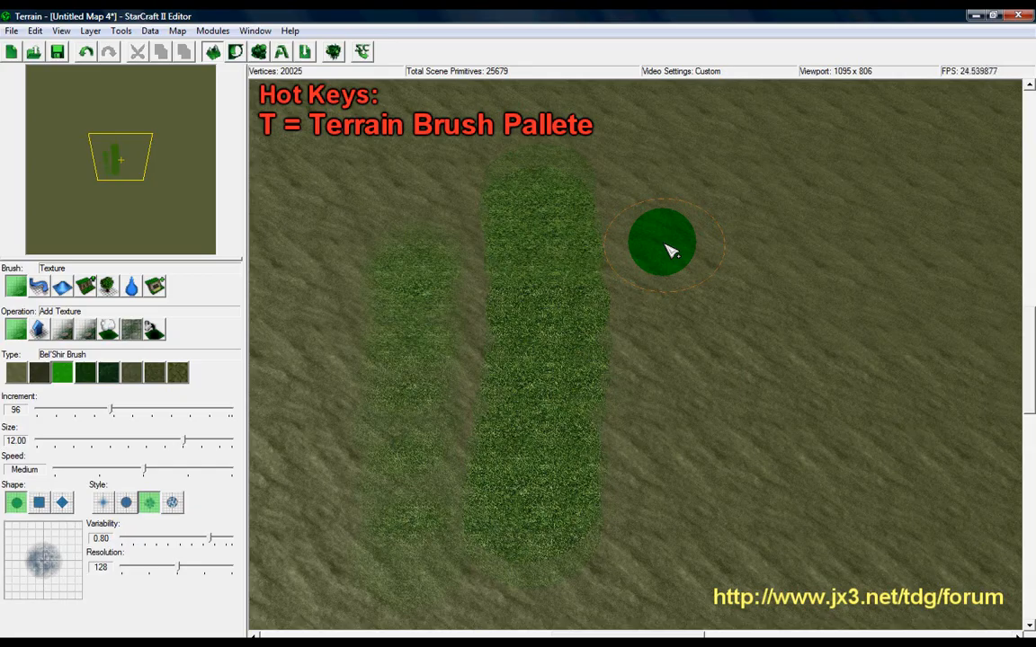
mouse_move(669, 302)
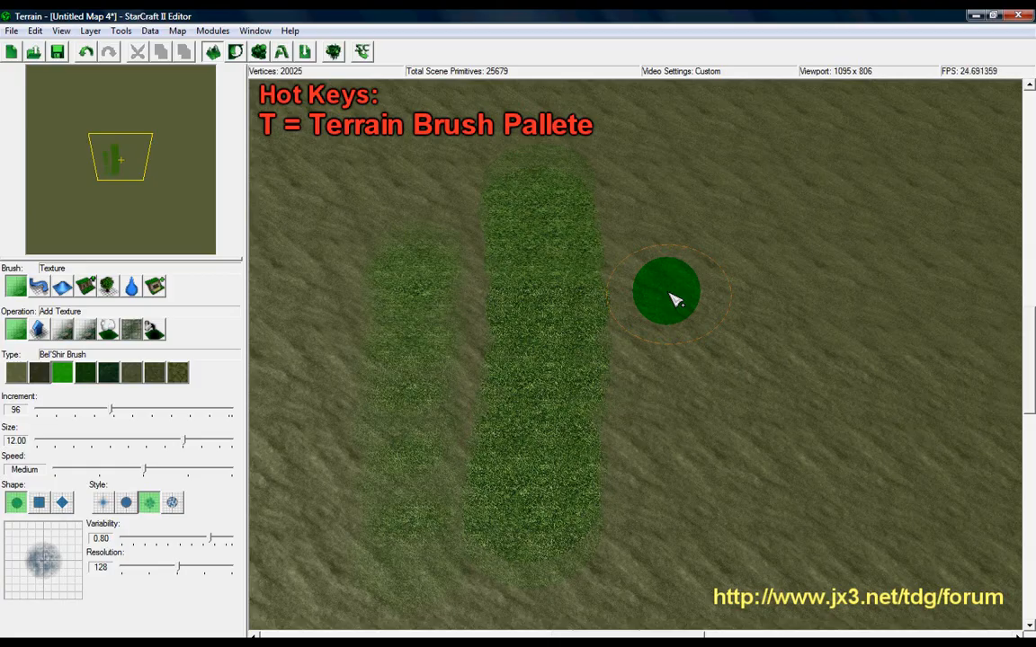
mouse_move(683, 207)
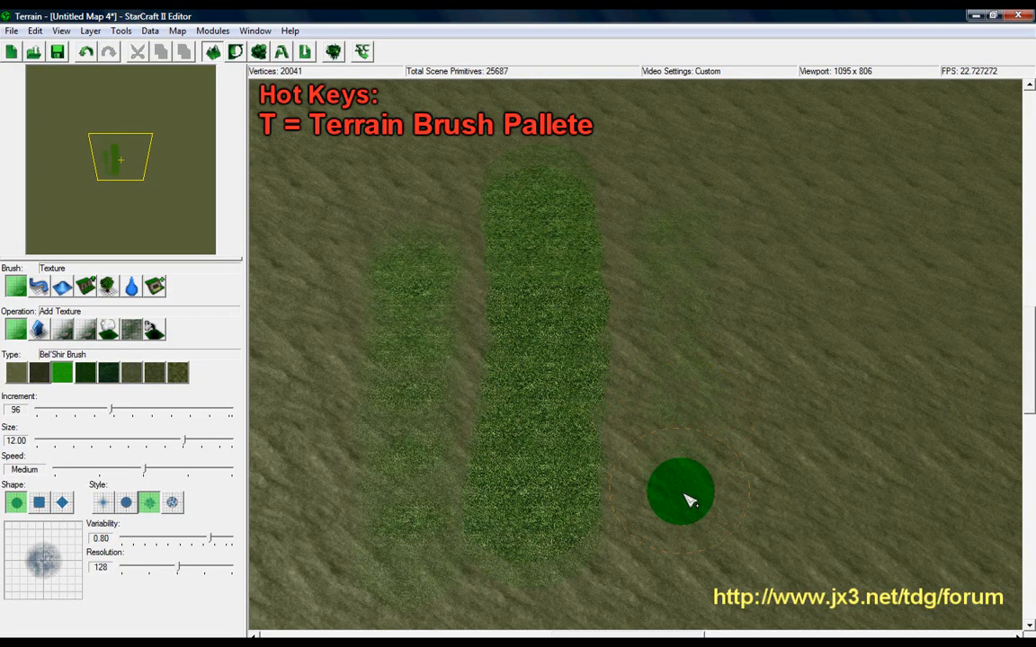
mouse_move(730, 384)
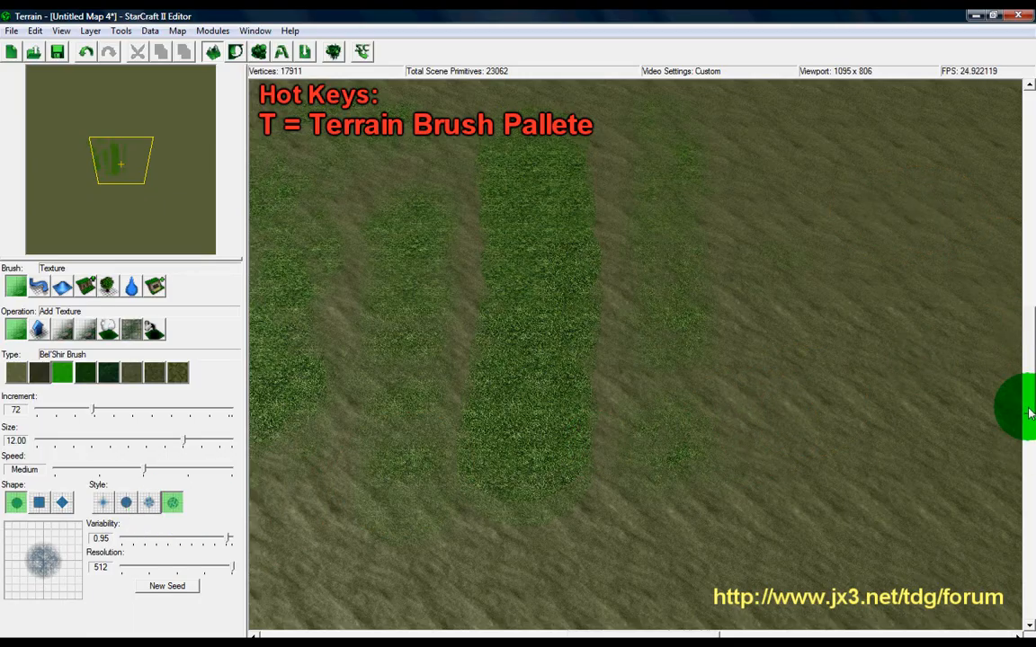
- Raise Increment to 155 and scatter patchy noise-style grass right of the stripes
click(831, 338)
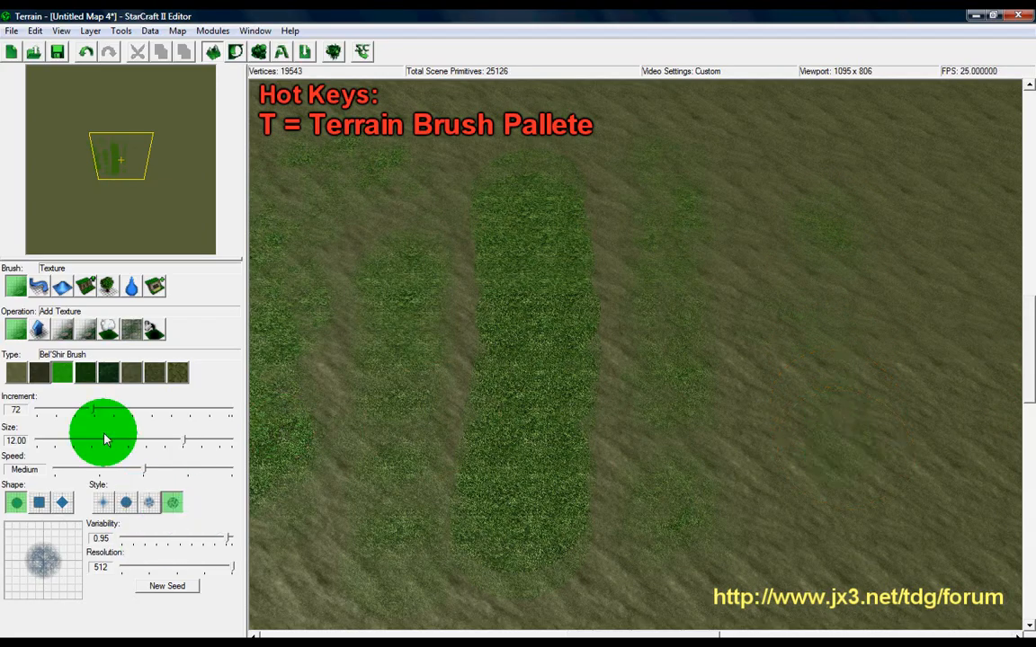
drag(100, 414, 147, 413)
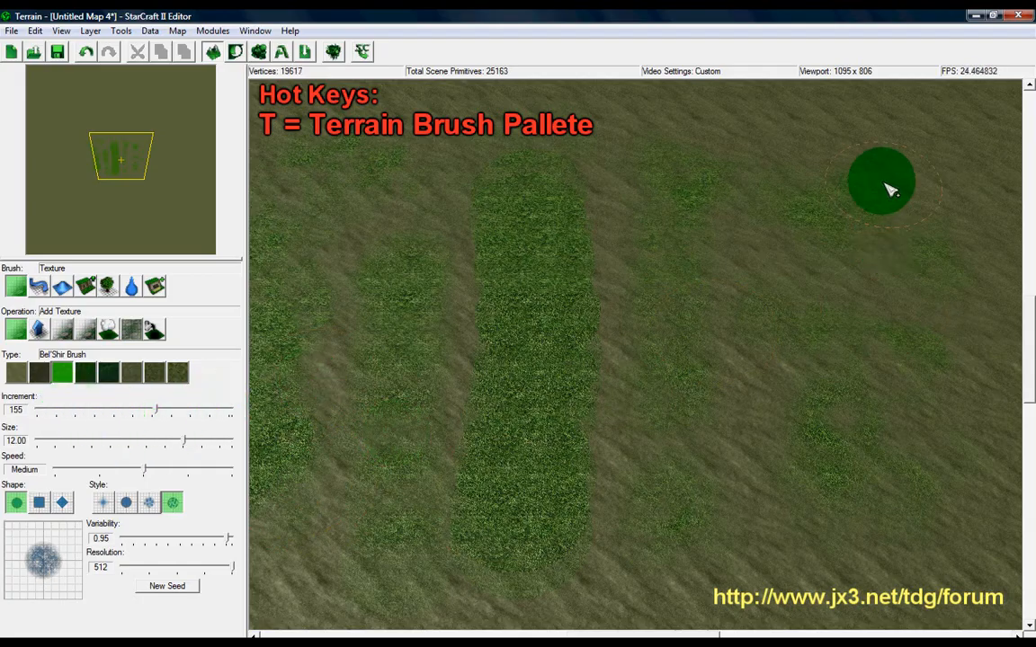
mouse_move(863, 327)
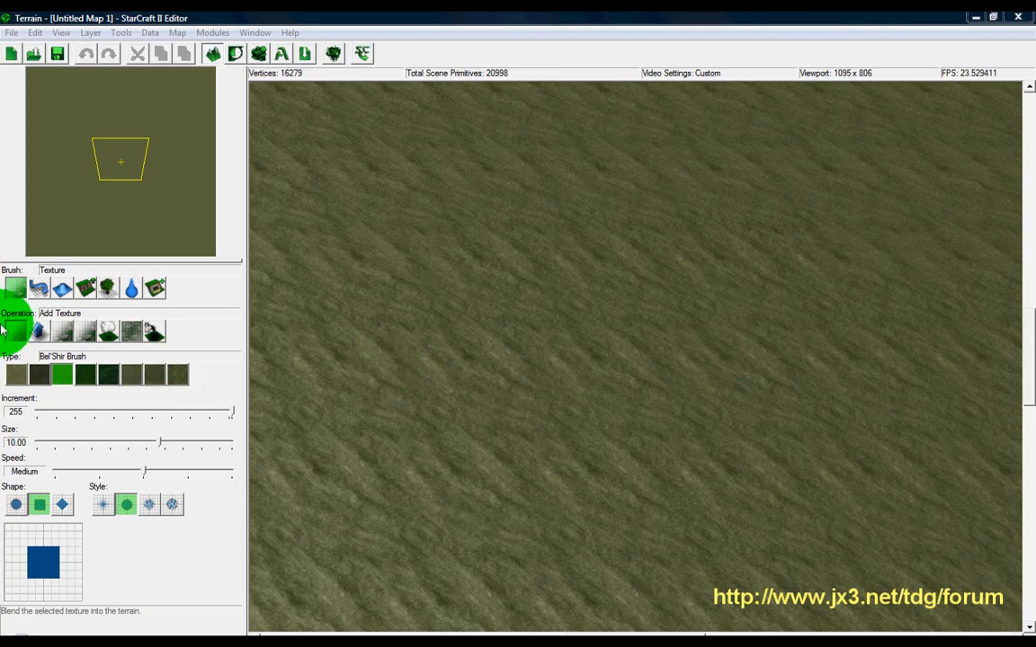
mouse_move(14, 339)
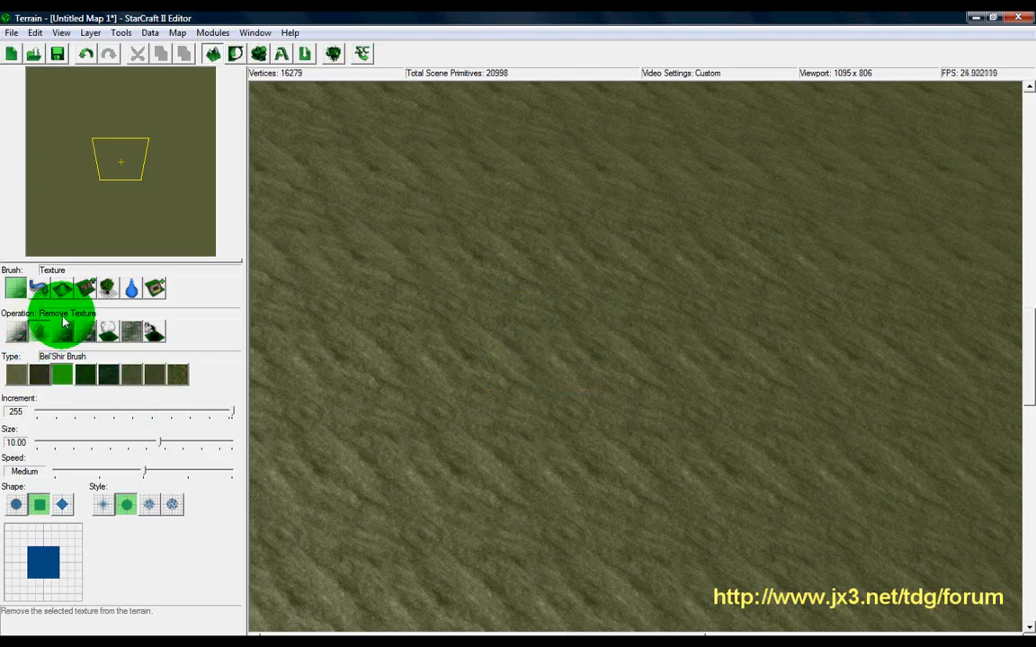
- Test an Add Texture stroke, then switch the brush to Uniform Texture blending
click(15, 331)
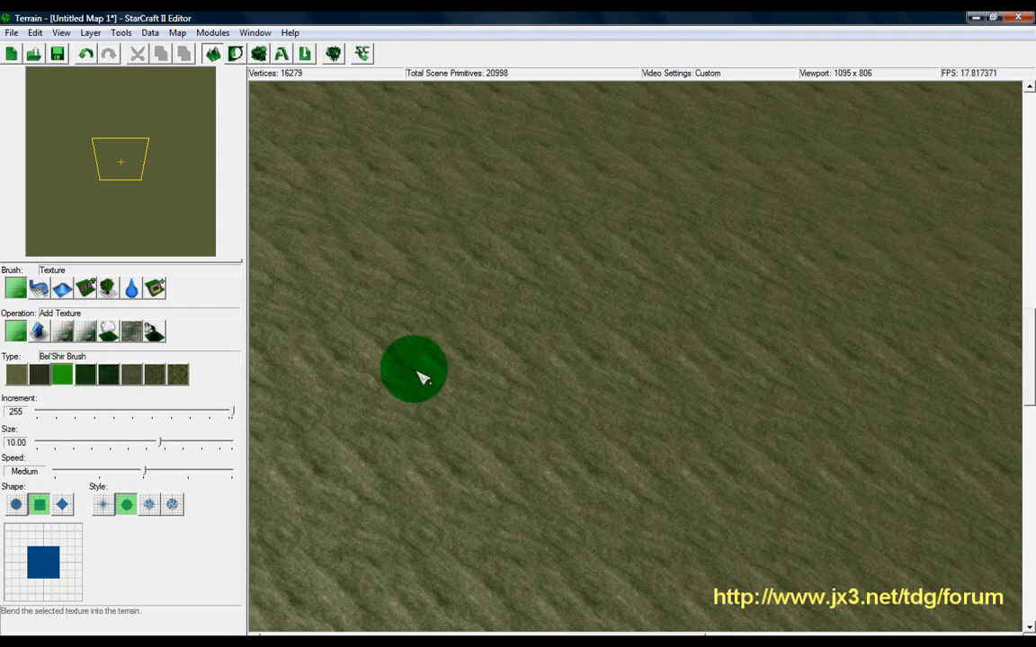
drag(413, 369, 675, 359)
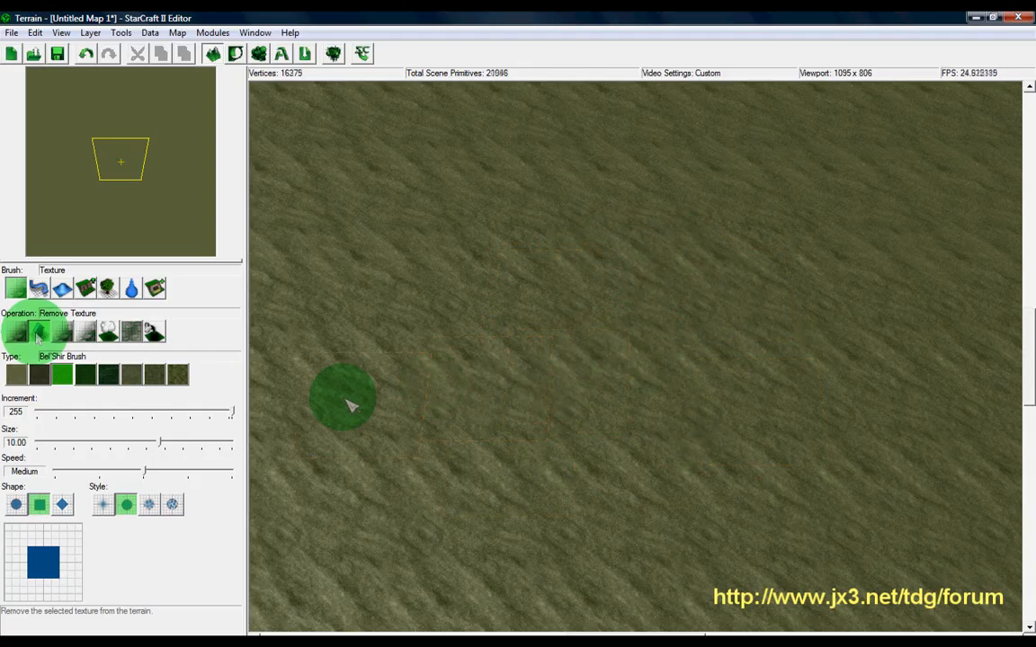
click(61, 331)
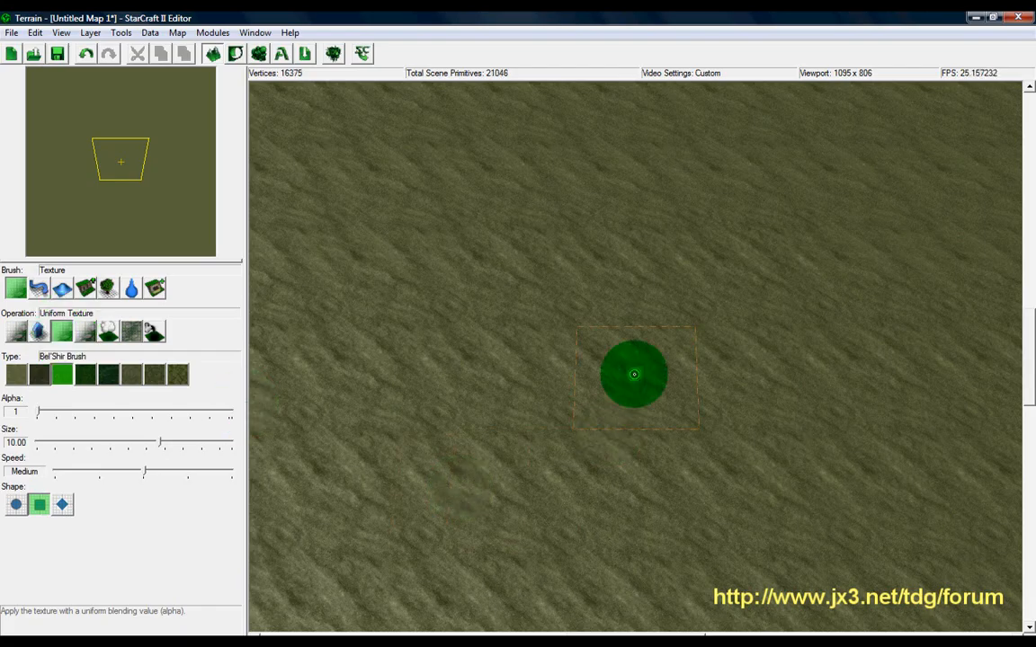
drag(39, 412, 90, 411)
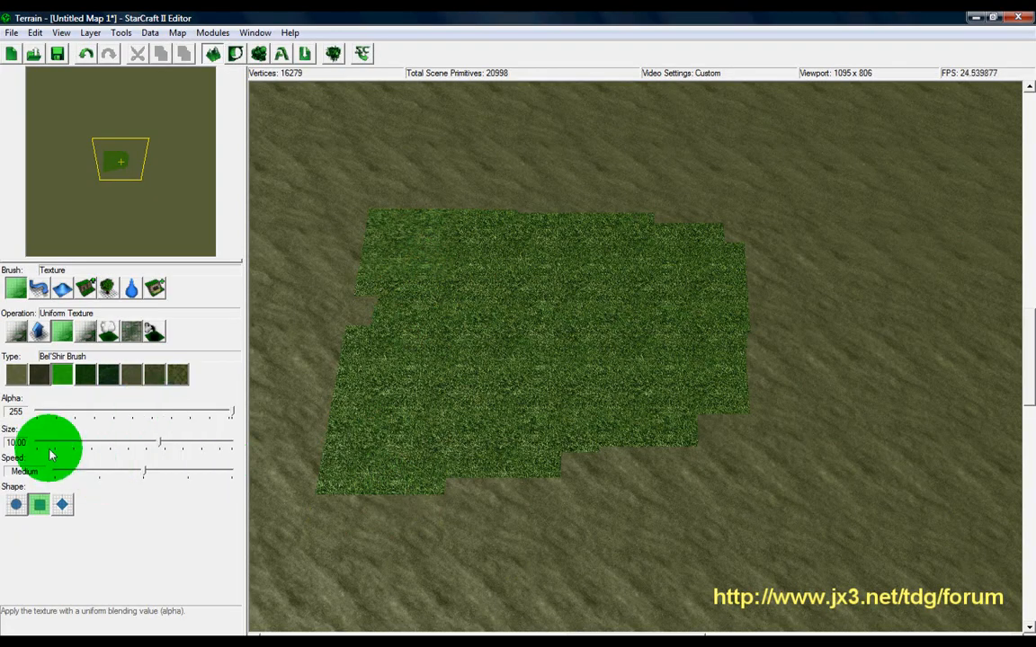
mouse_move(7, 421)
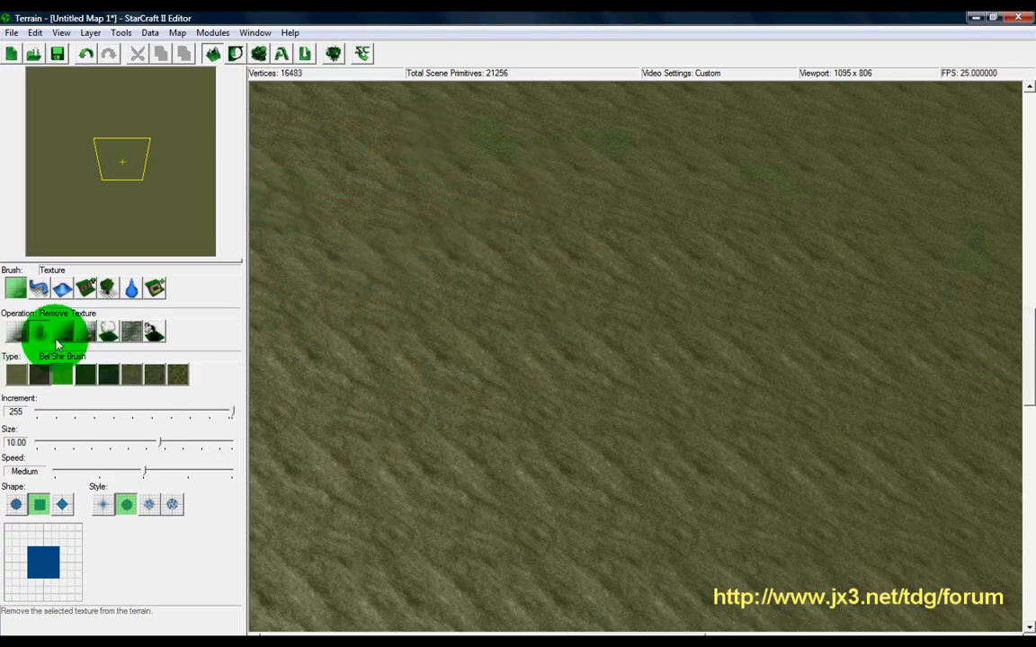
- Clear the grass block with Remove Texture, then return the brush to Add Texture
click(86, 331)
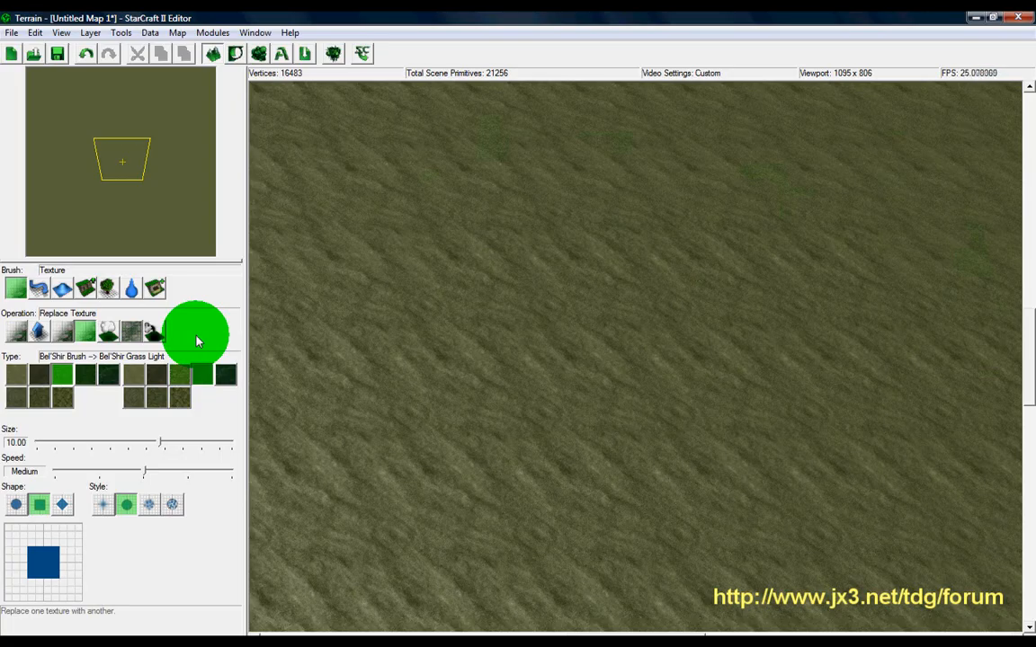
mouse_move(225, 320)
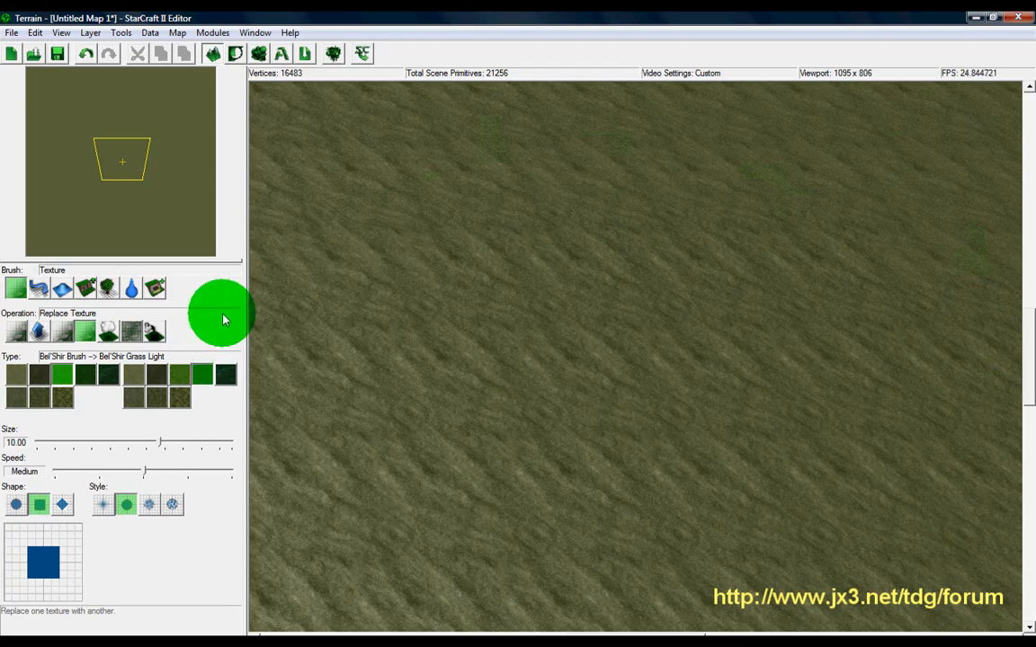
mouse_move(241, 317)
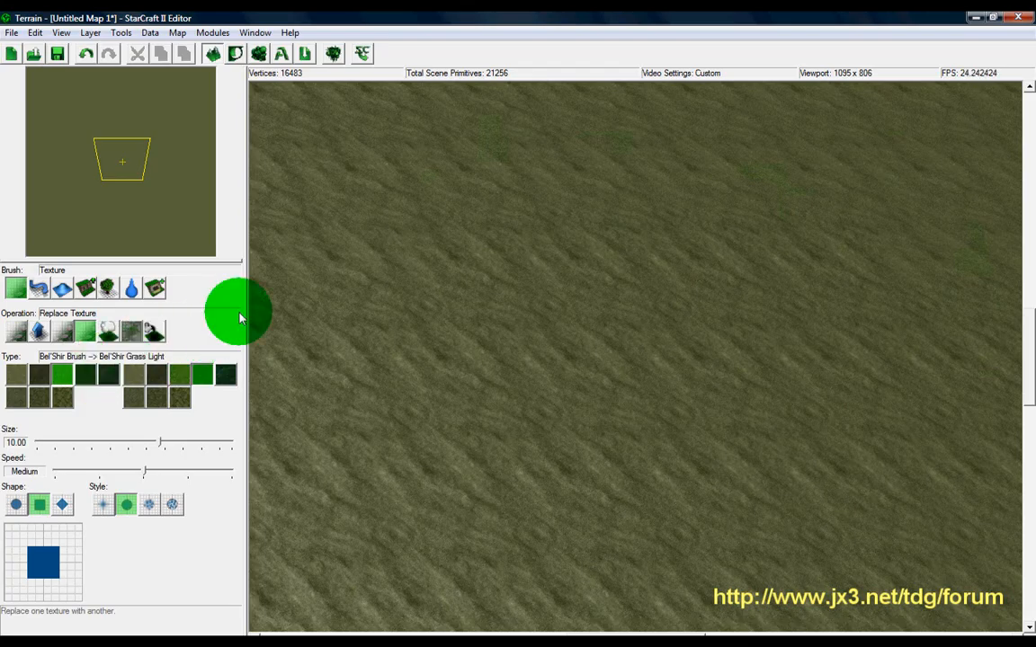
mouse_move(212, 338)
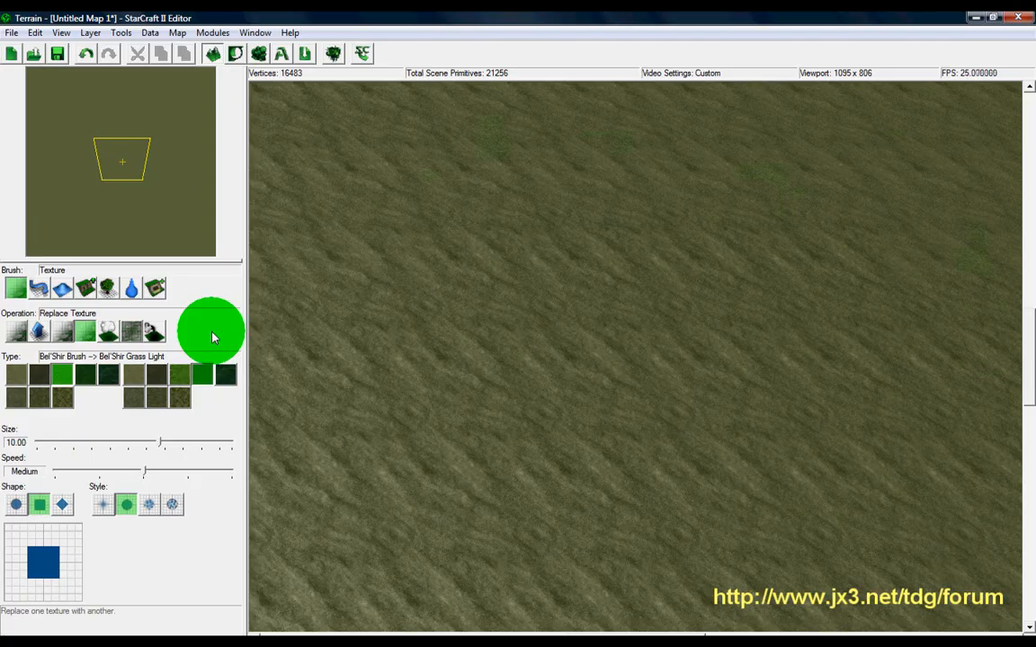
mouse_move(22, 332)
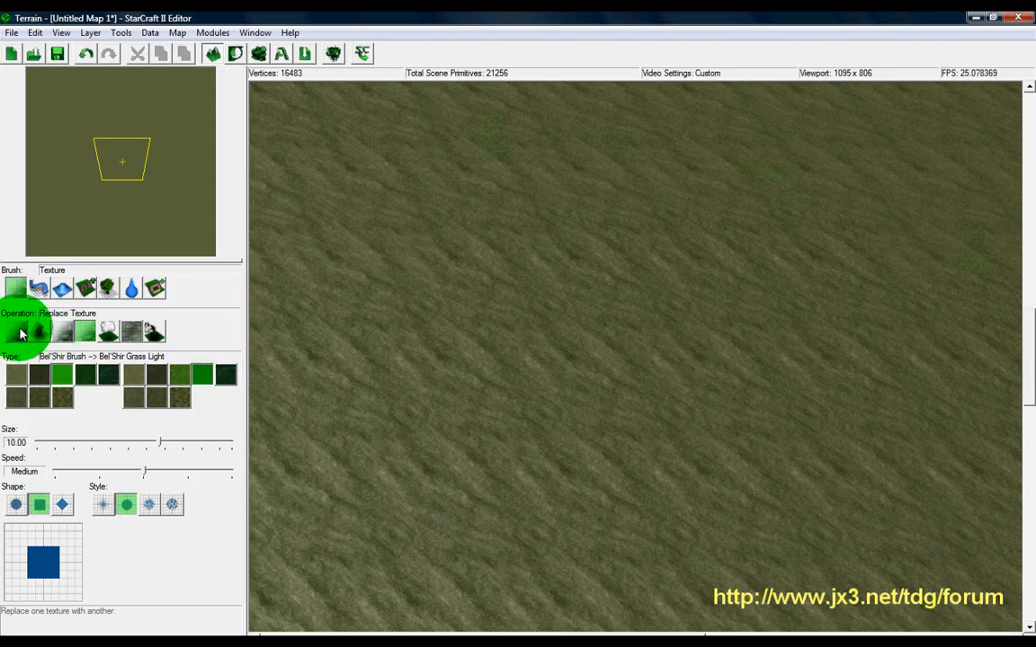
click(16, 331)
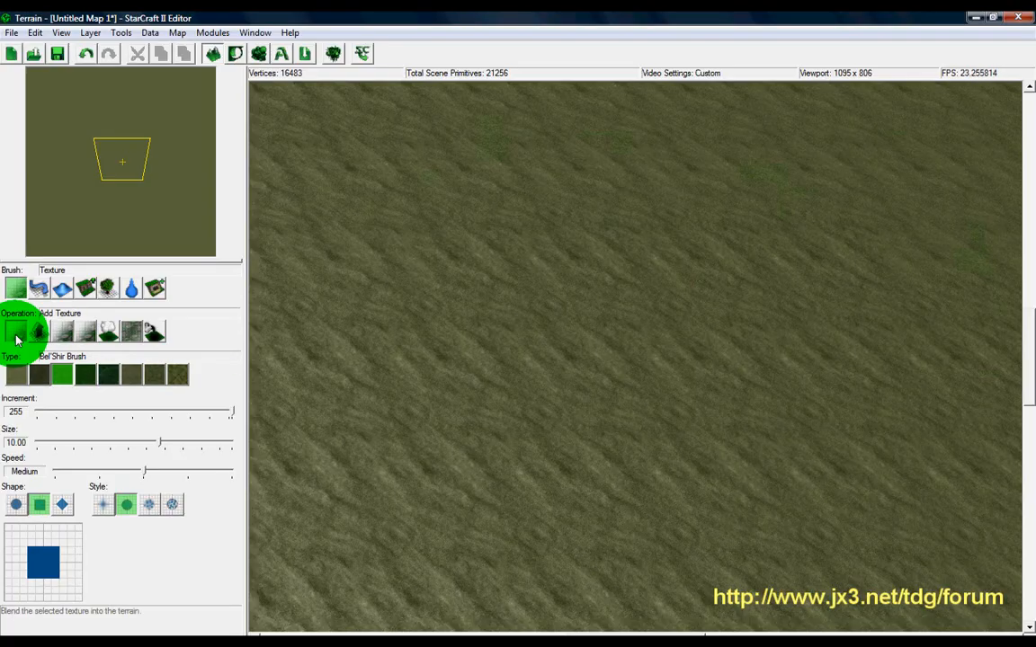
- Replace a square of grassy ground with Bel'Shir Bricks Large
click(649, 352)
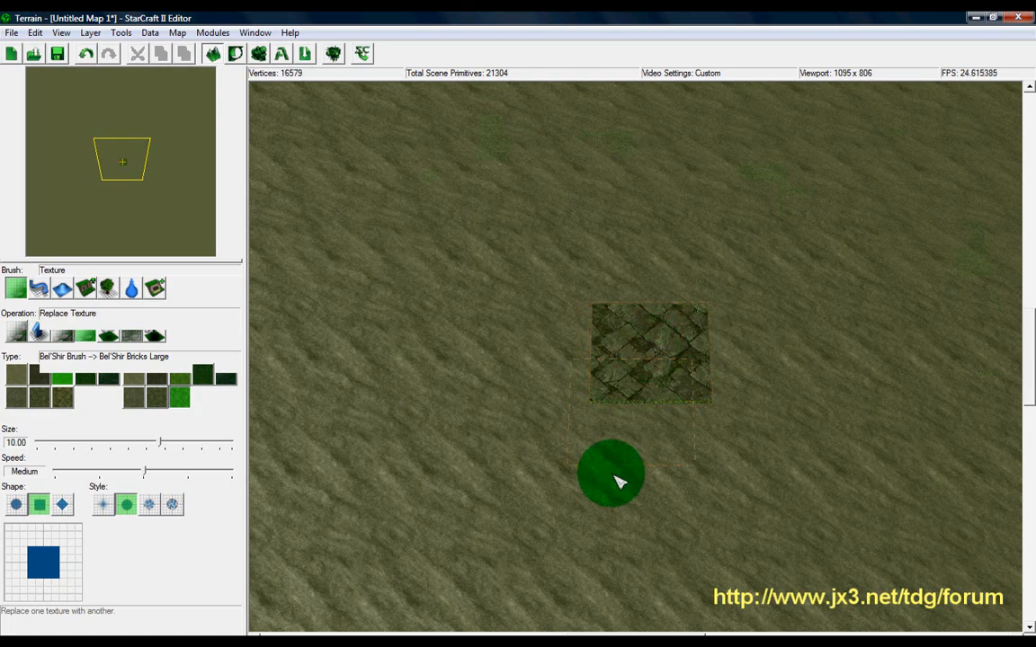
mouse_move(575, 464)
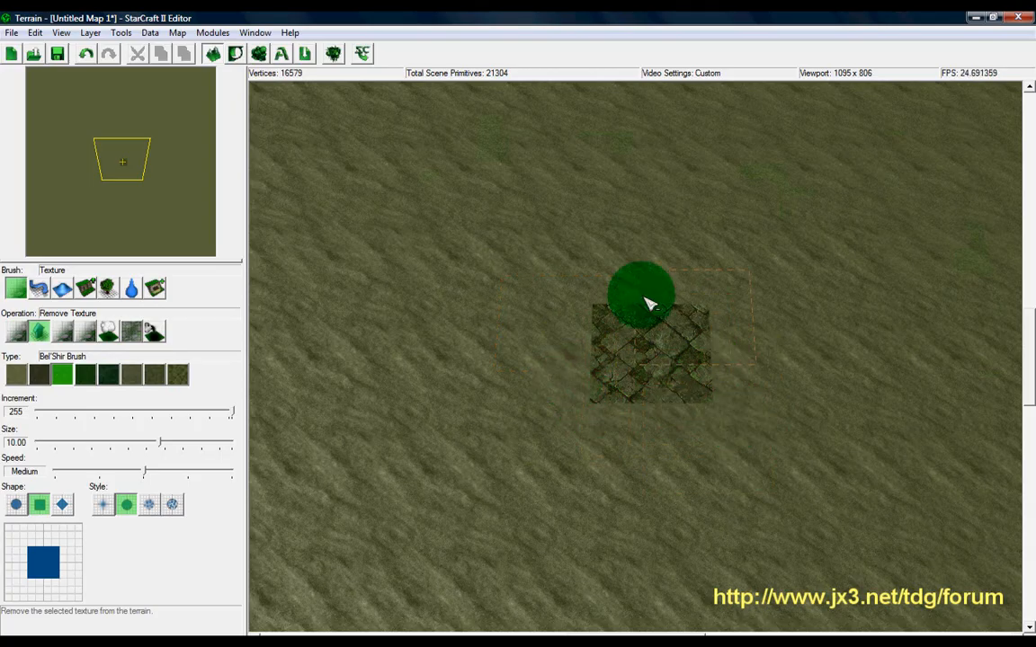
mouse_move(693, 485)
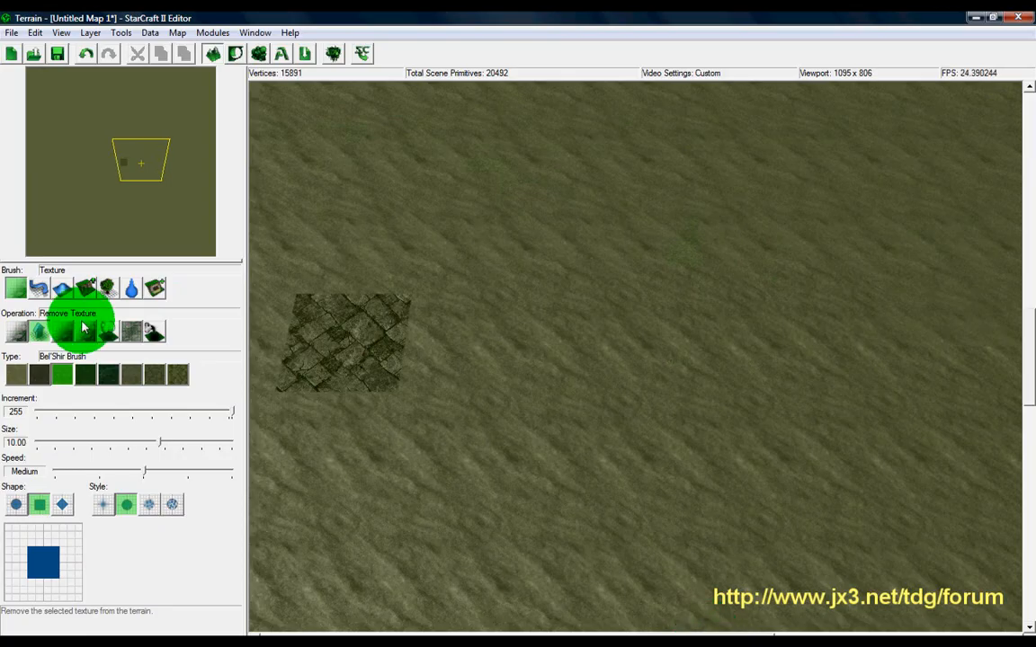
- Paint a Bel'Shir Brush grass patch and smudge its edges into the dirt, adjusting Strength
click(107, 331)
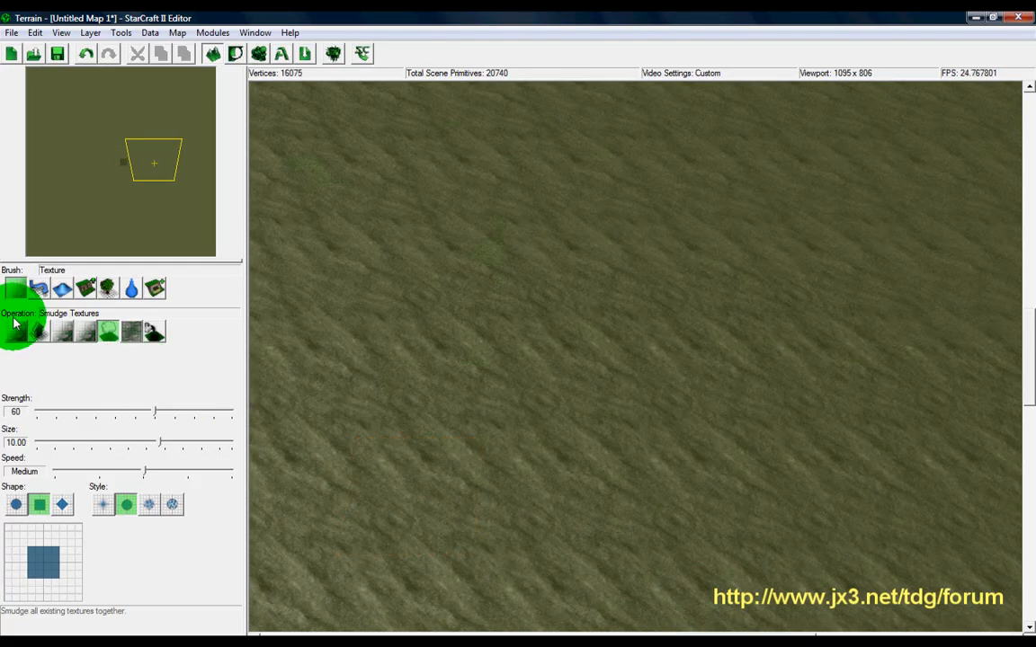
click(18, 331)
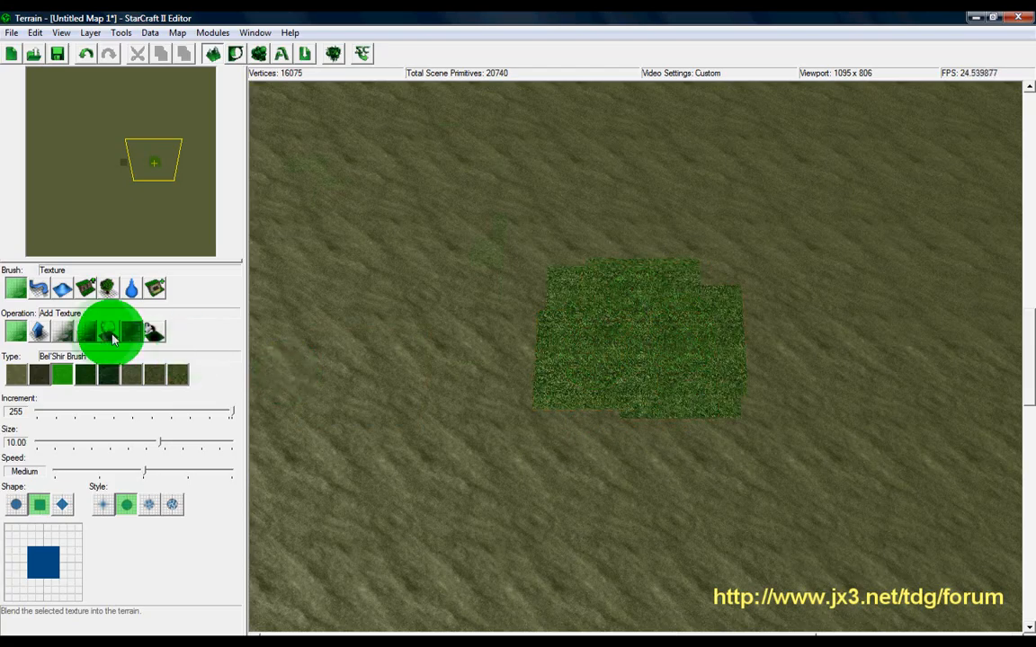
click(108, 331)
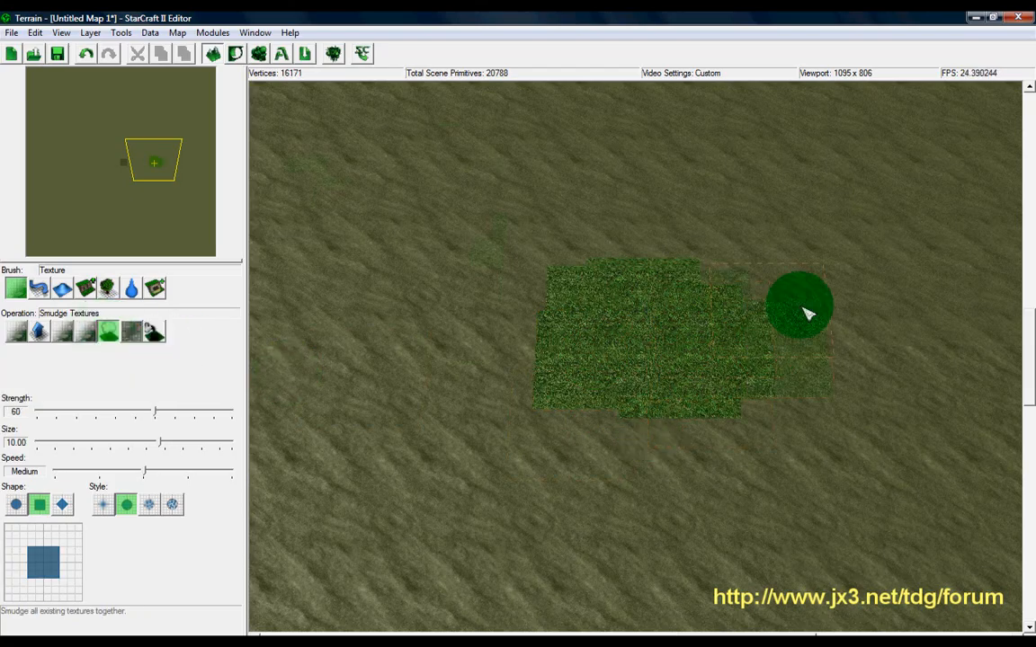
drag(806, 313, 607, 287)
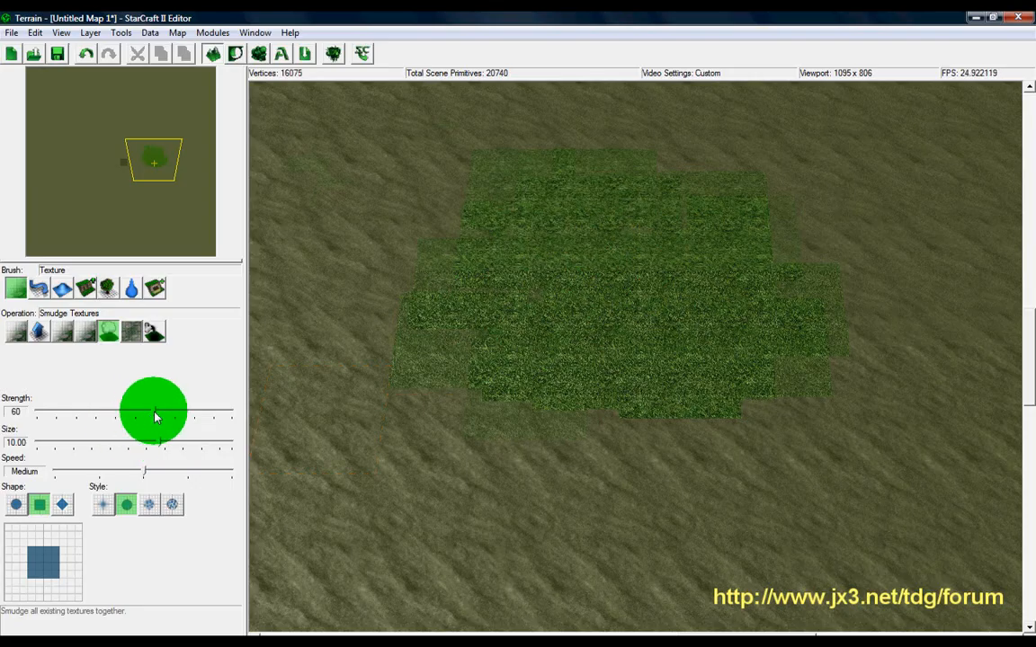
drag(153, 414, 88, 414)
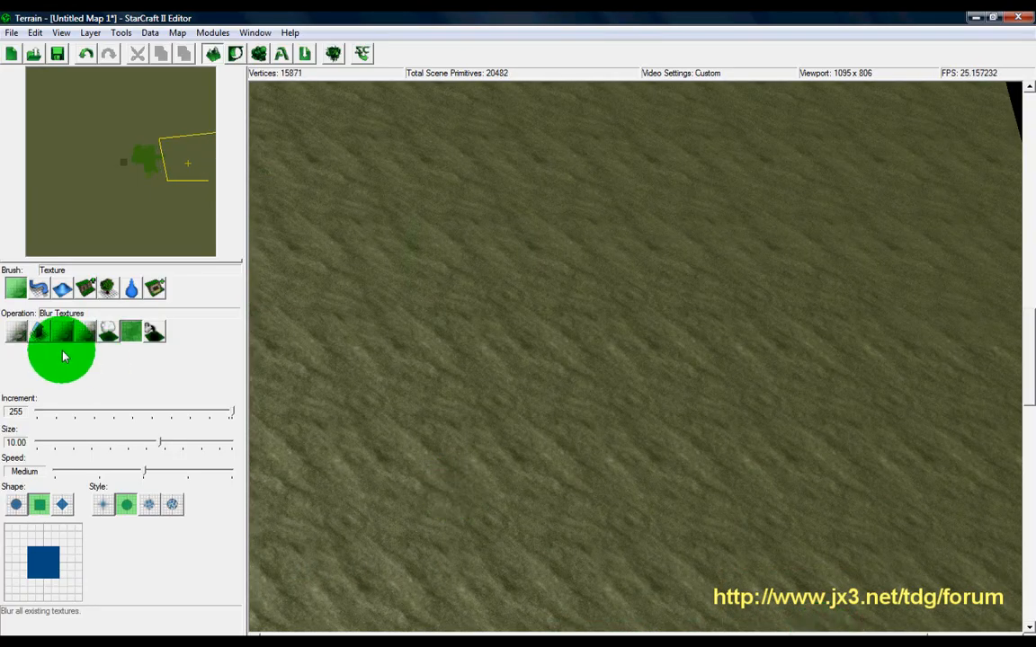
- Paint adjoining Grass Light and Grass Dark squares with Add Texture
click(39, 330)
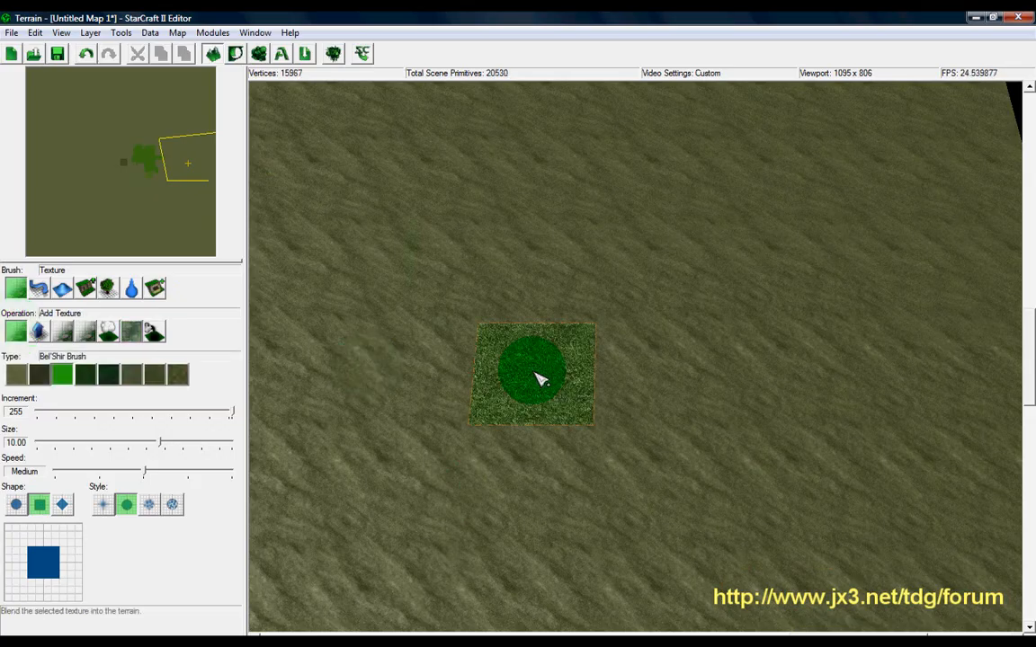
click(106, 376)
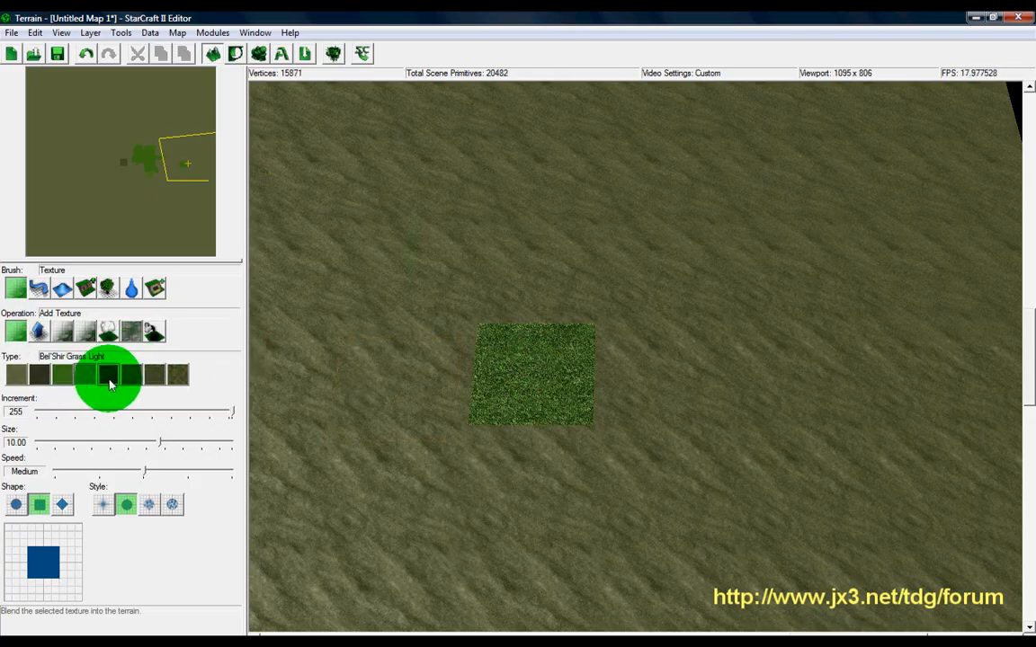
click(107, 376)
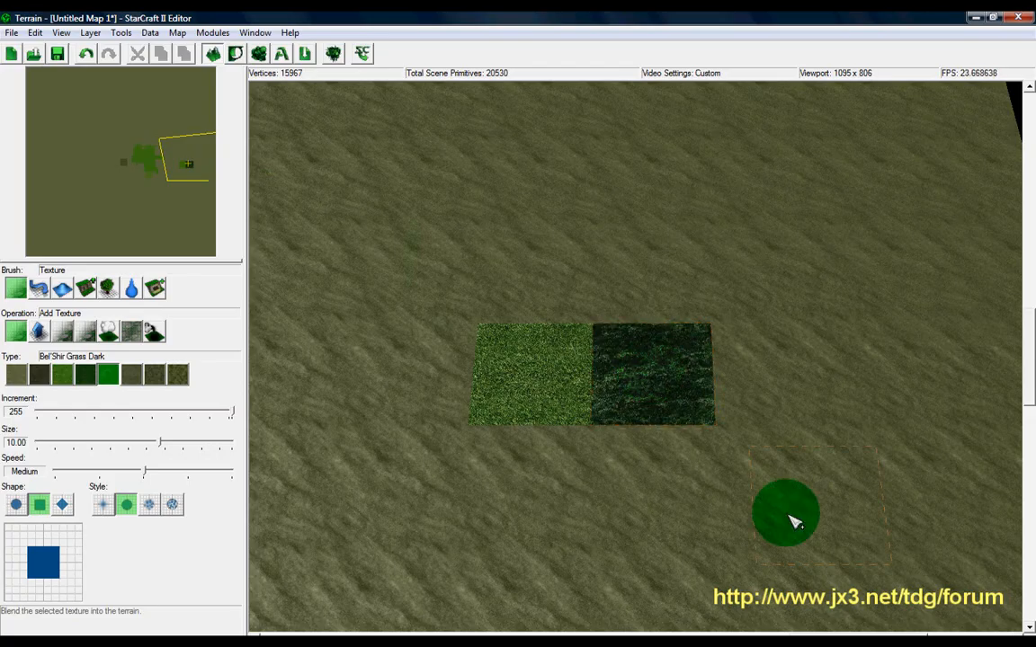
- Blur the seam between the grass squares with an adjusted blur amount
click(129, 331)
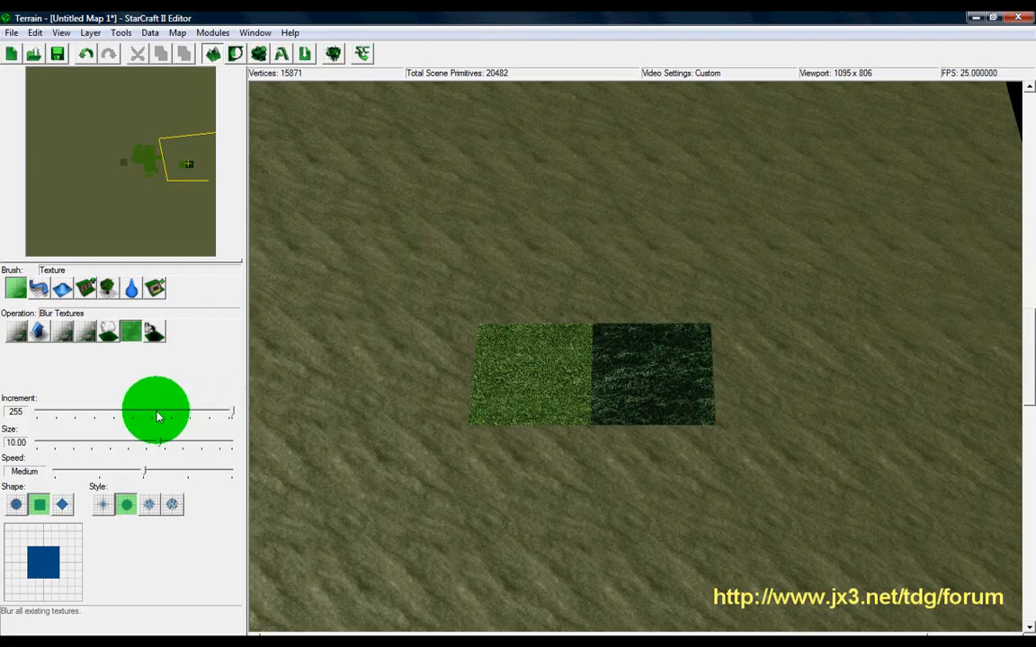
click(590, 373)
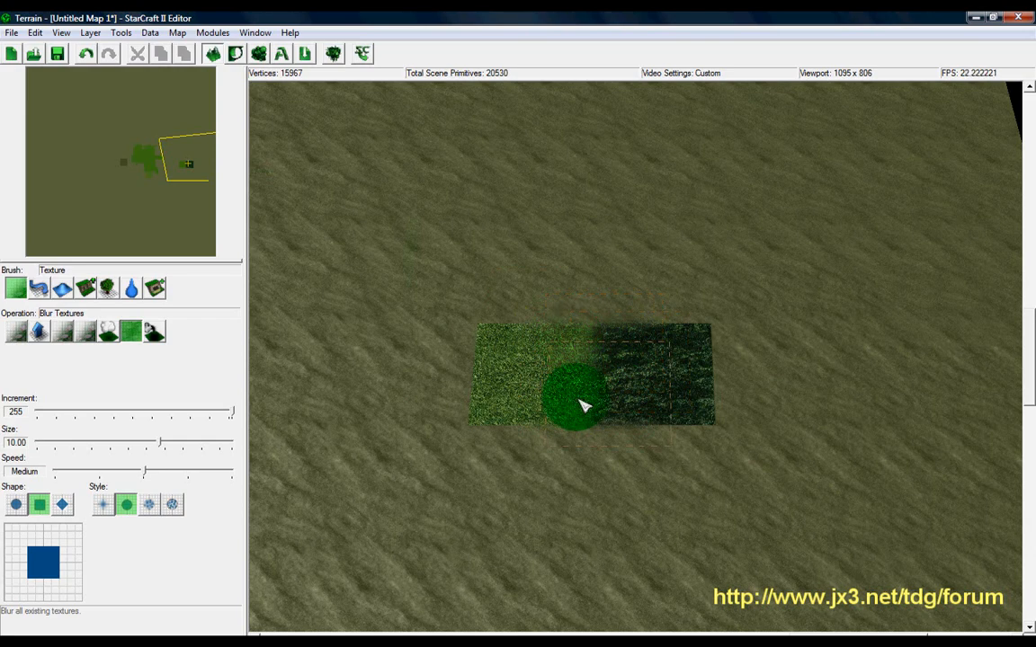
mouse_move(593, 342)
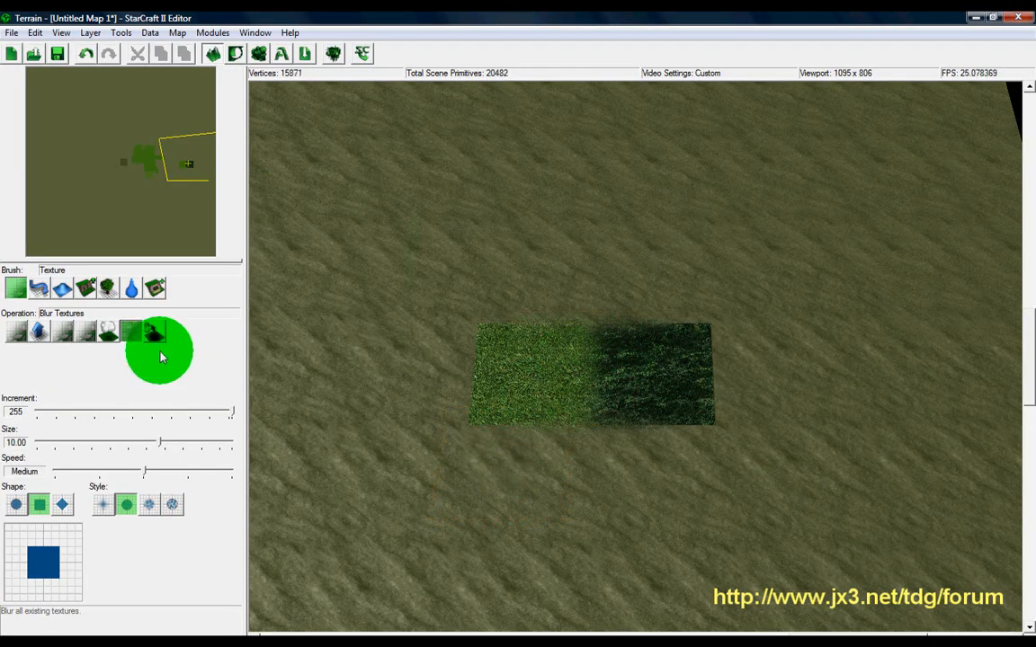
click(153, 331)
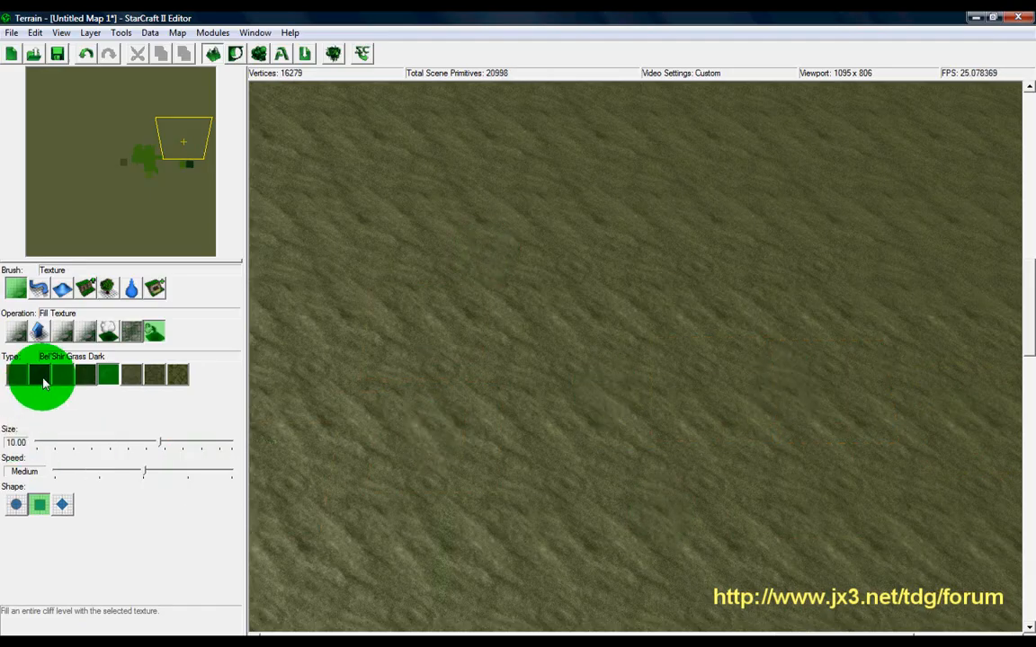
- Fill the entire map with Bel'Shir Dirt Dark texture
click(40, 376)
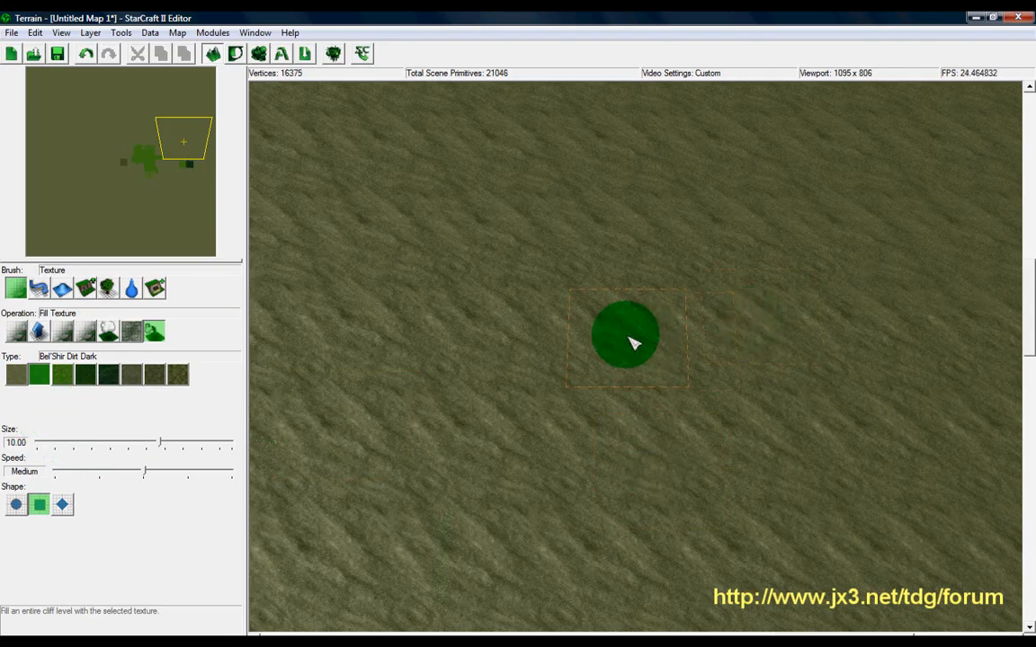
mouse_move(726, 421)
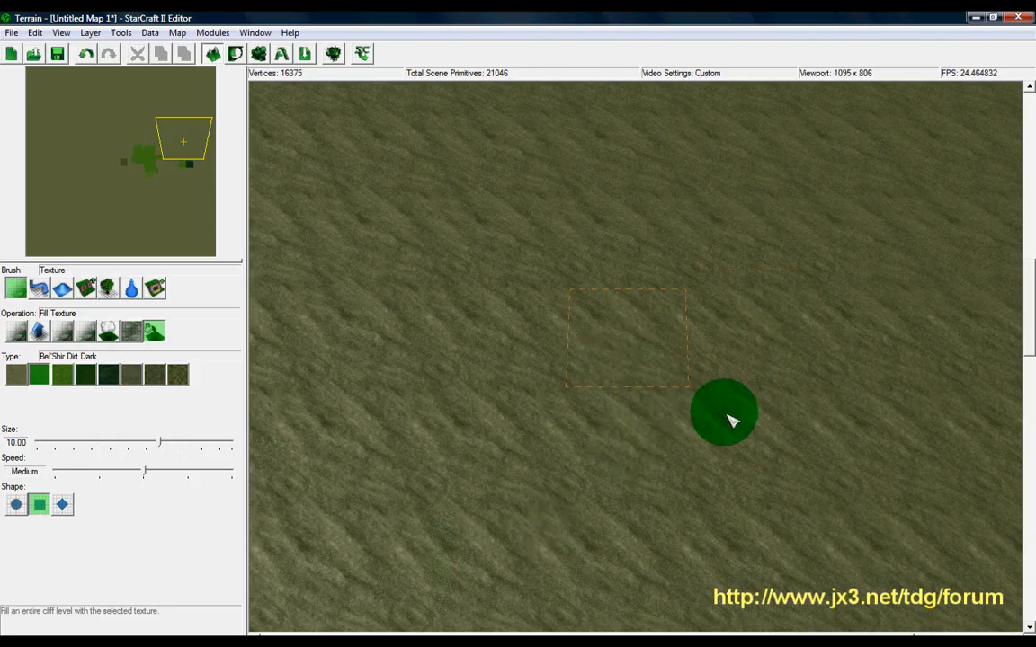
mouse_move(627, 363)
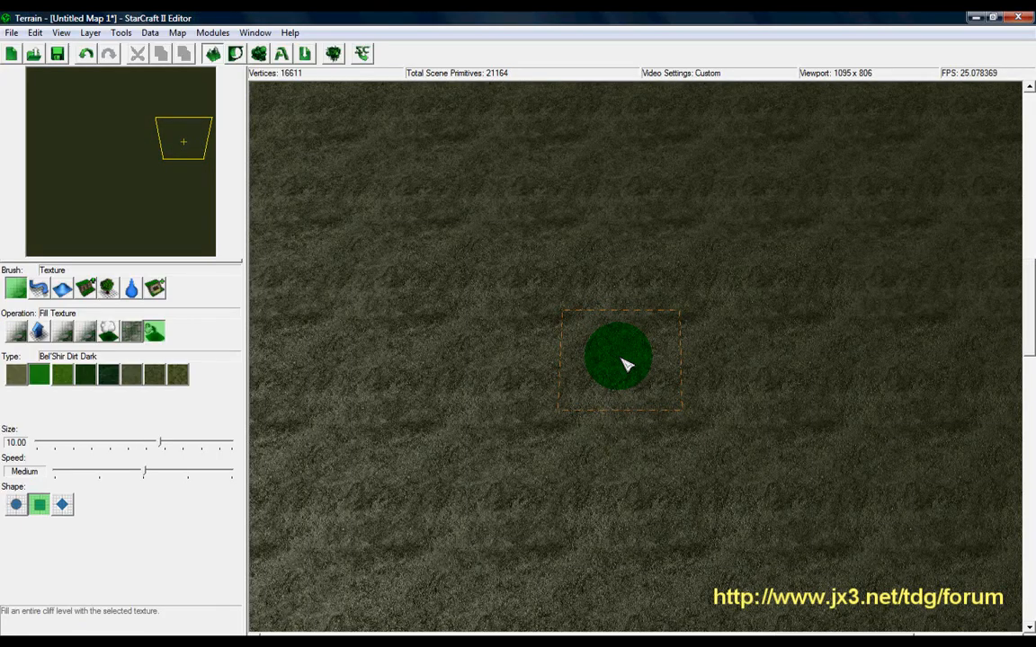
click(620, 360)
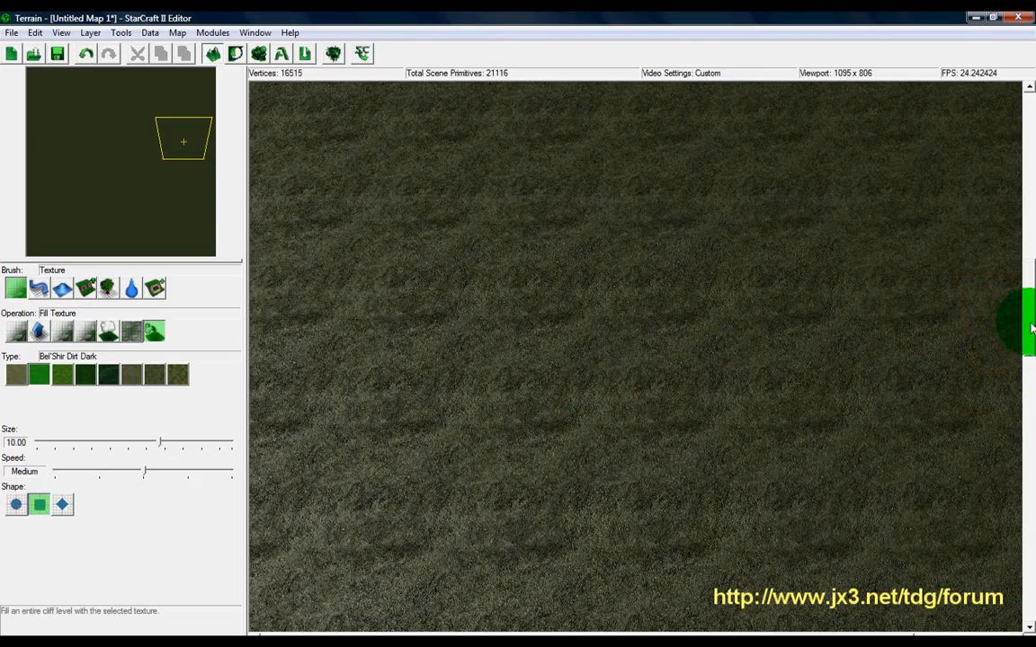